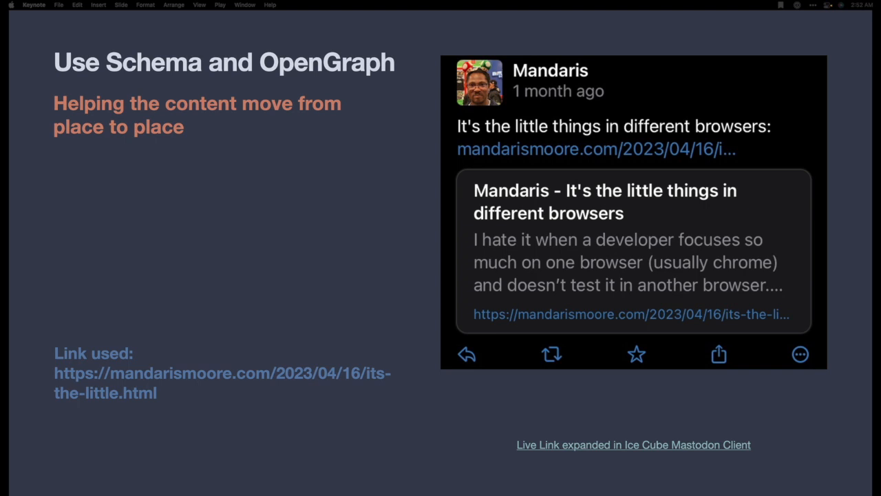
{"action": "mouse_move", "coordinate": [231, 164]}
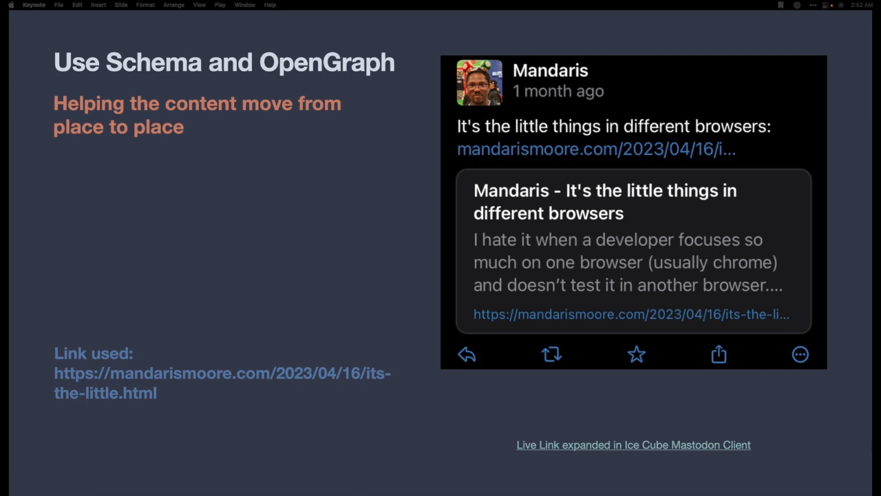
{"action": "mouse_move", "coordinate": [2, 117]}
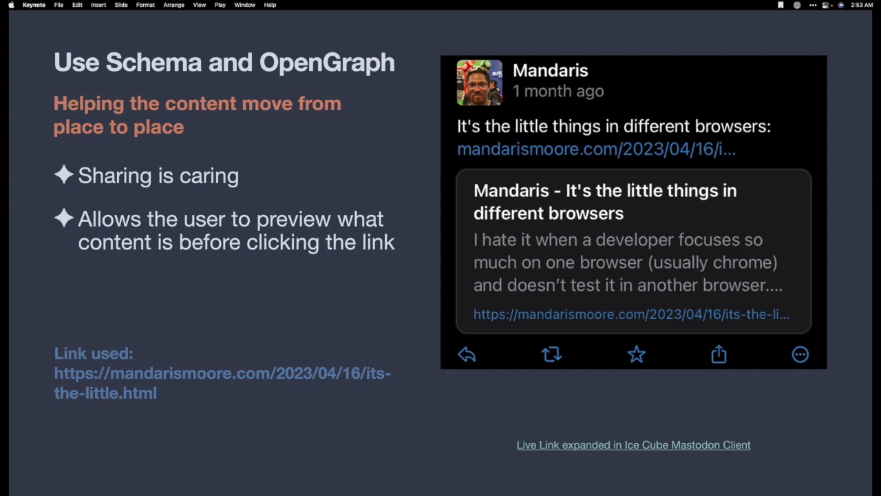
{"action": "mouse_move", "coordinate": [163, 194]}
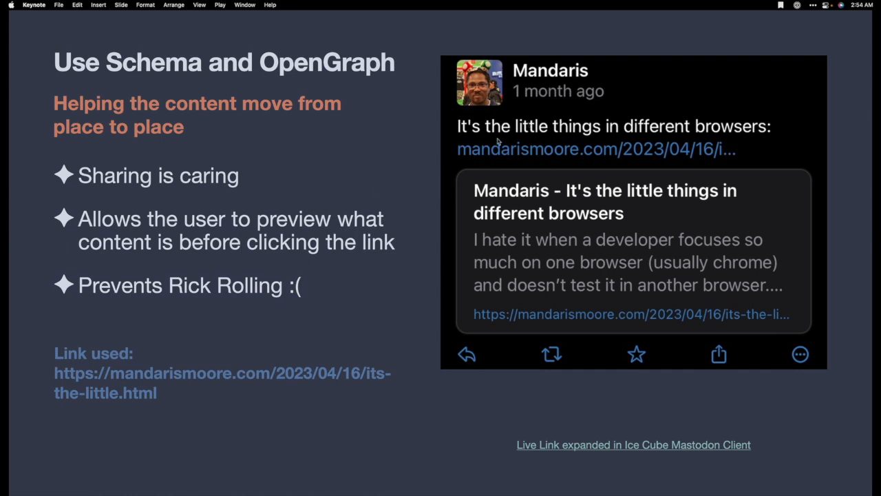
{"action": "mouse_move", "coordinate": [627, 410]}
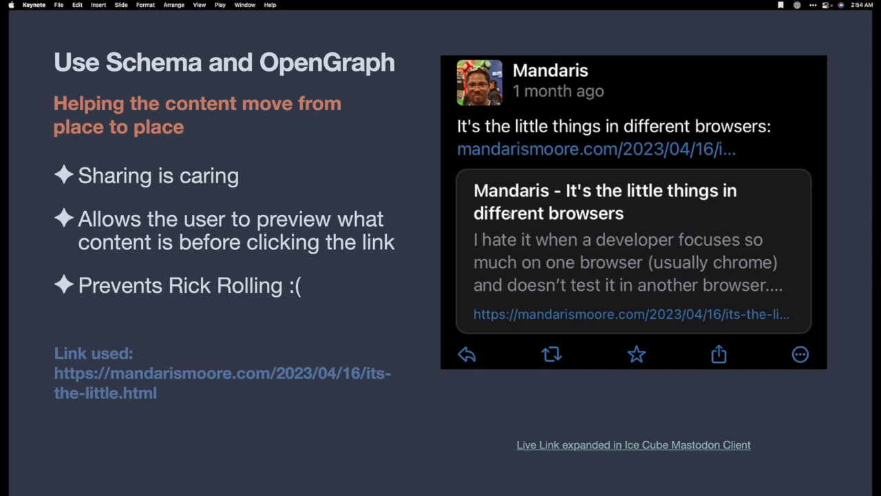
{"action": "mouse_move", "coordinate": [530, 244]}
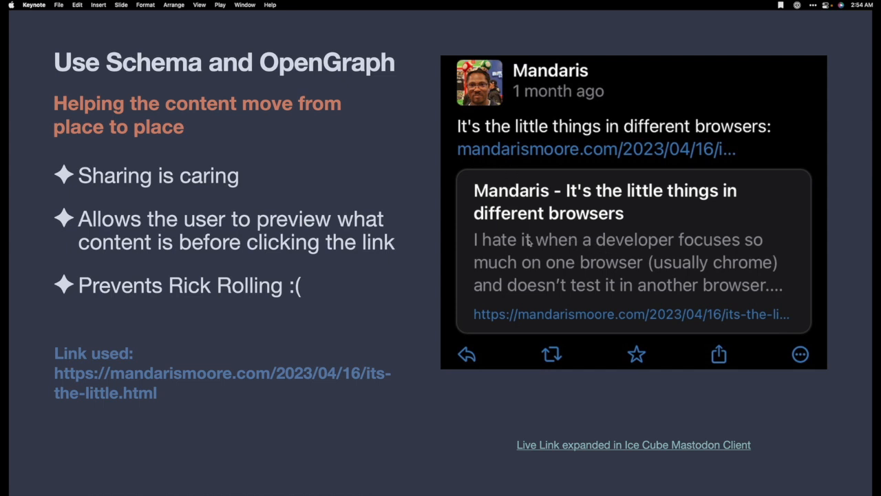
{"action": "mouse_move", "coordinate": [575, 198]}
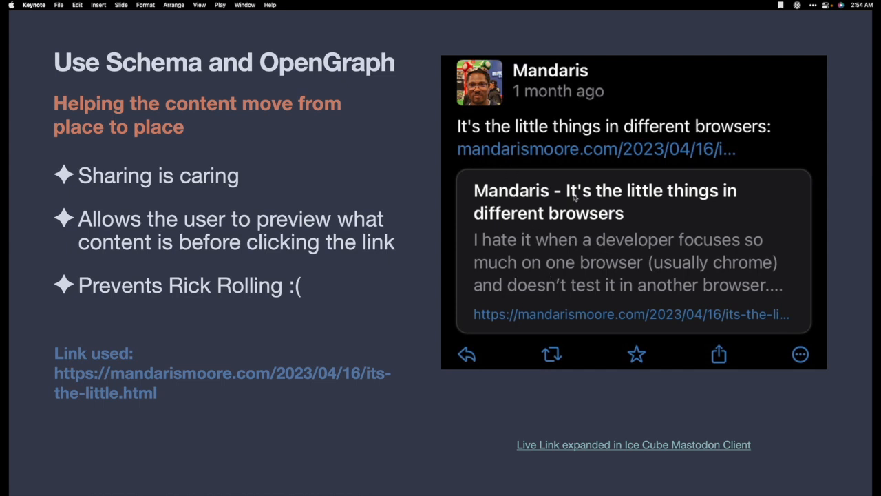
{"action": "mouse_move", "coordinate": [504, 201]}
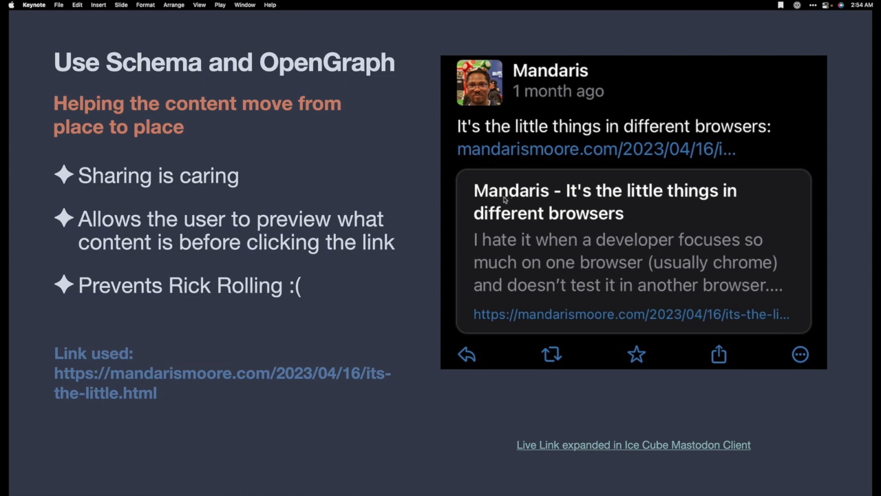
{"action": "mouse_move", "coordinate": [504, 252]}
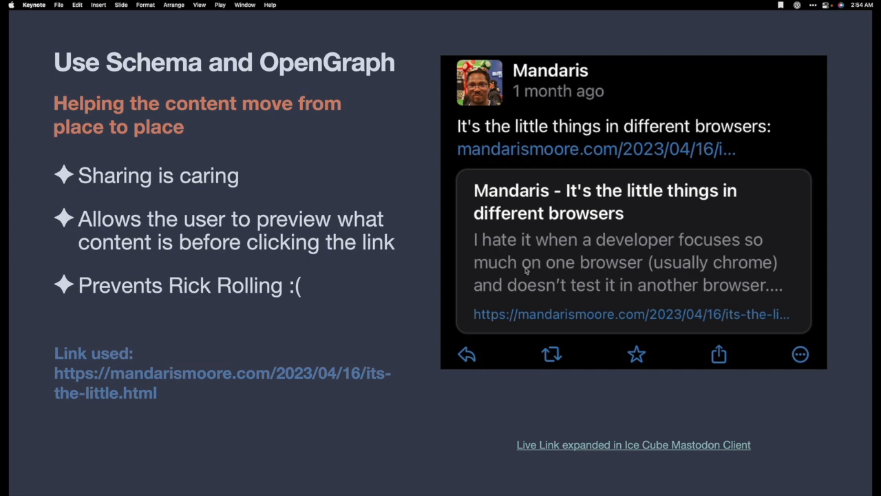
{"action": "mouse_move", "coordinate": [555, 254]}
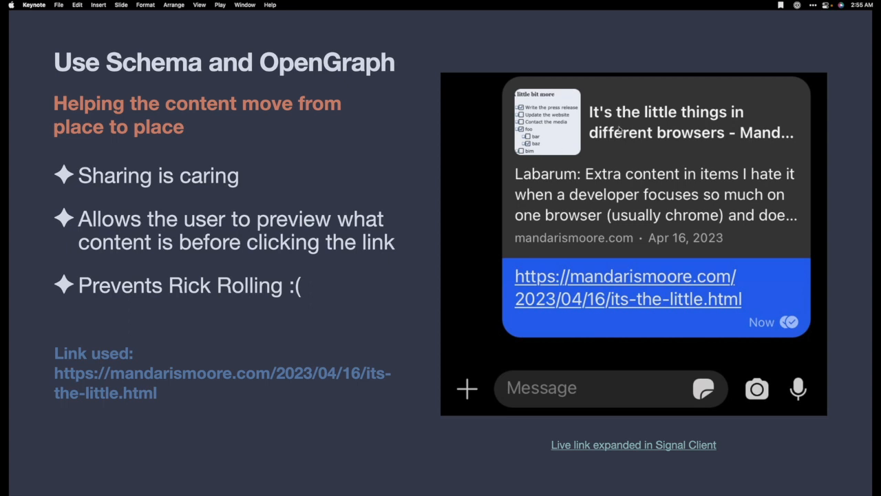
{"action": "mouse_move", "coordinate": [570, 201]}
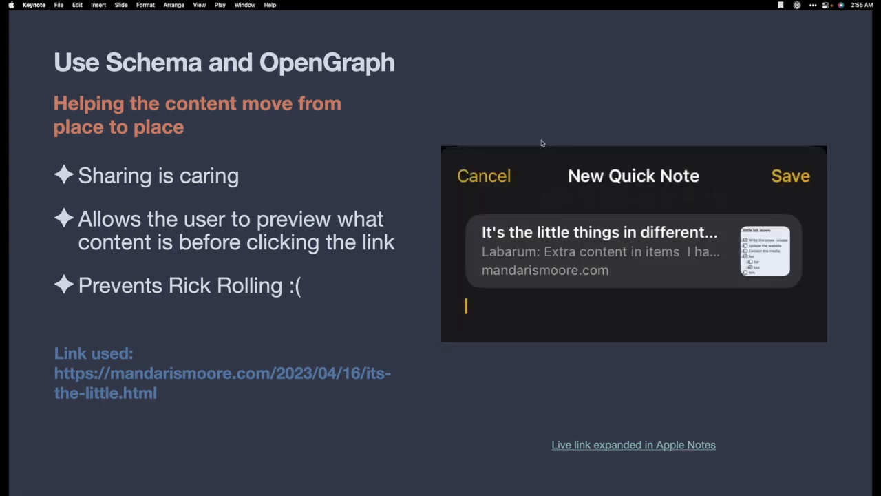
{"action": "mouse_move", "coordinate": [583, 293]}
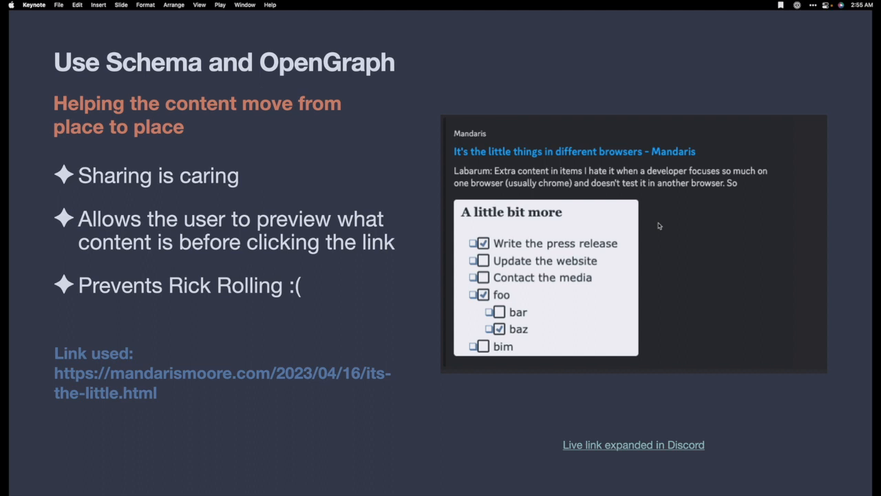
{"action": "mouse_move", "coordinate": [490, 157]}
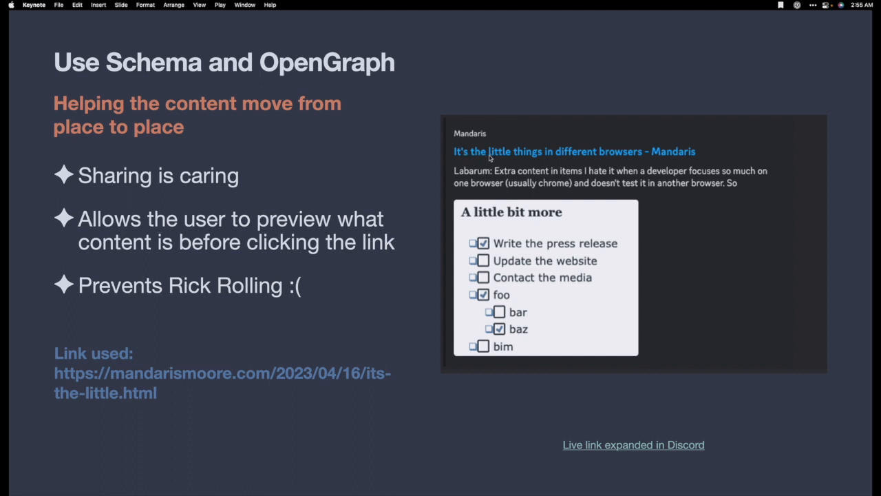
{"action": "mouse_move", "coordinate": [673, 156]}
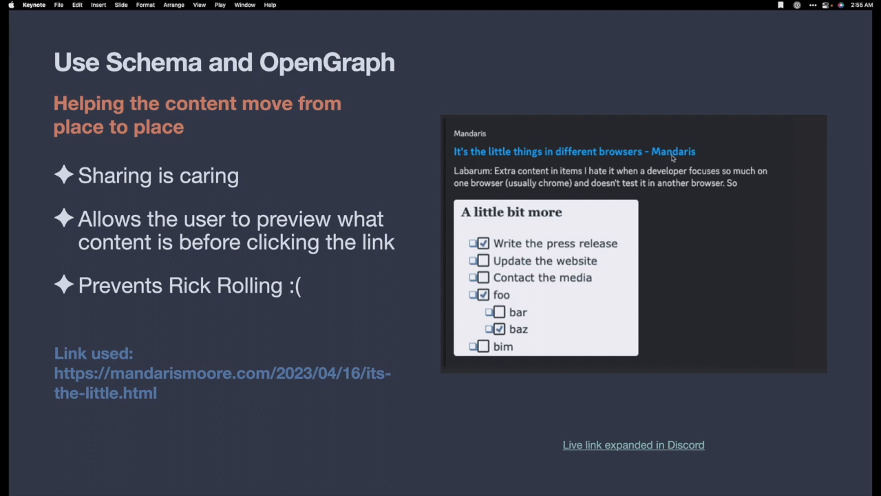
{"action": "mouse_move", "coordinate": [563, 193]}
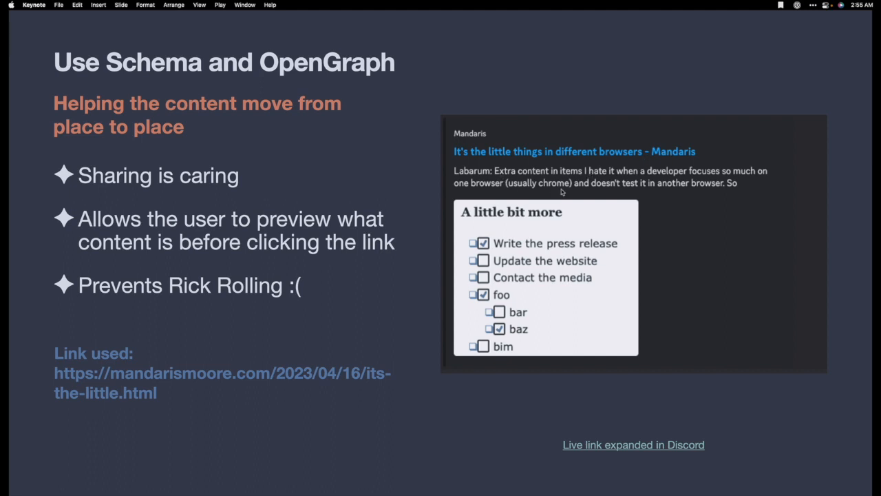
{"action": "mouse_move", "coordinate": [659, 219]}
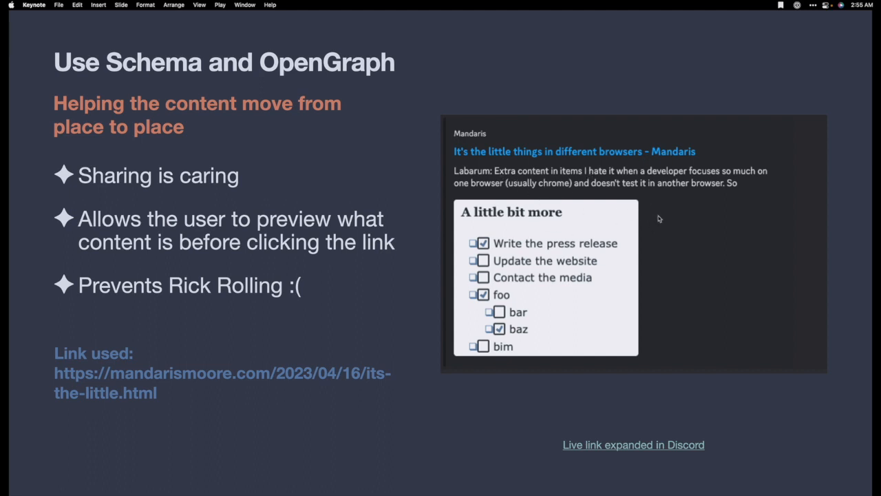
{"action": "mouse_move", "coordinate": [609, 203]}
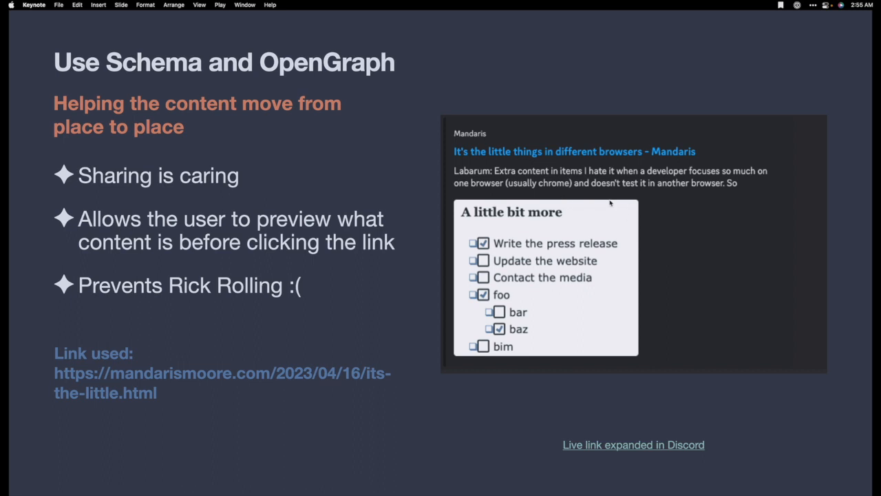
{"action": "mouse_move", "coordinate": [647, 407]}
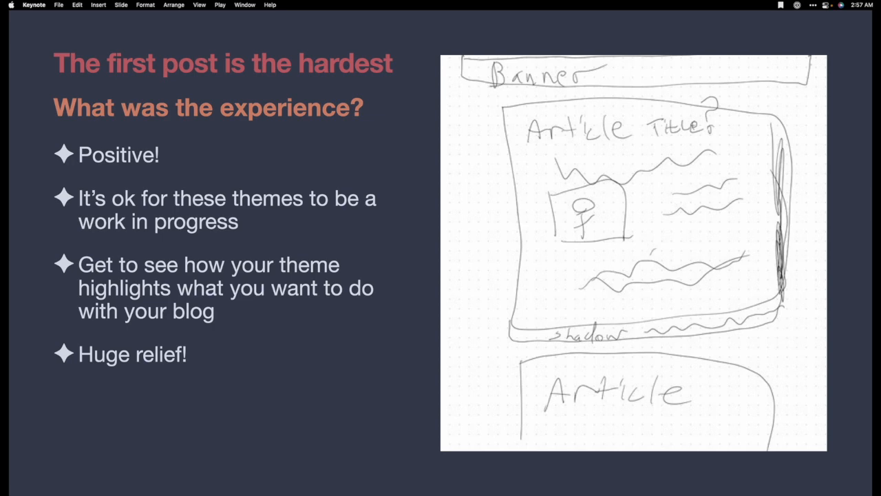
{"action": "mouse_move", "coordinate": [395, 257]}
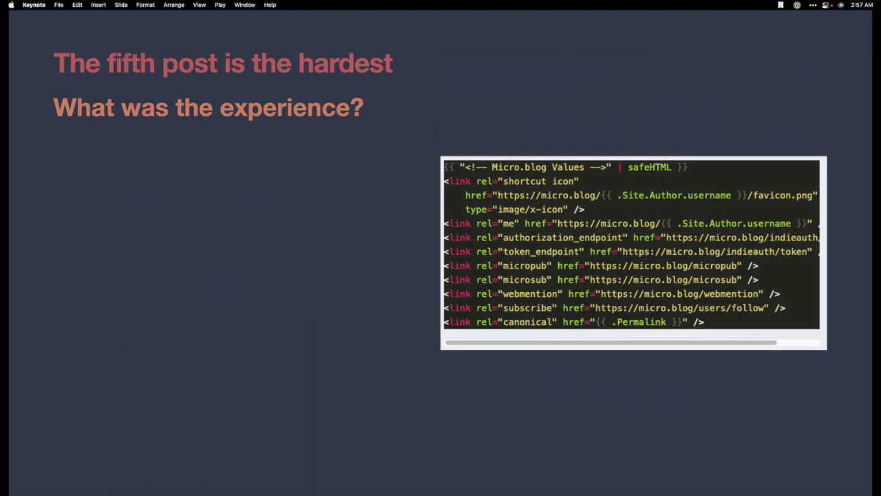
{"action": "mouse_move", "coordinate": [394, 255]}
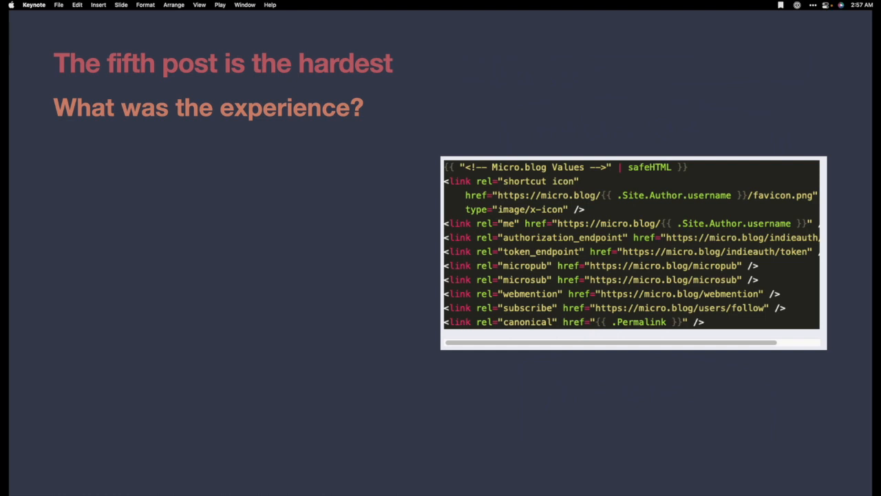
{"action": "mouse_move", "coordinate": [394, 255]}
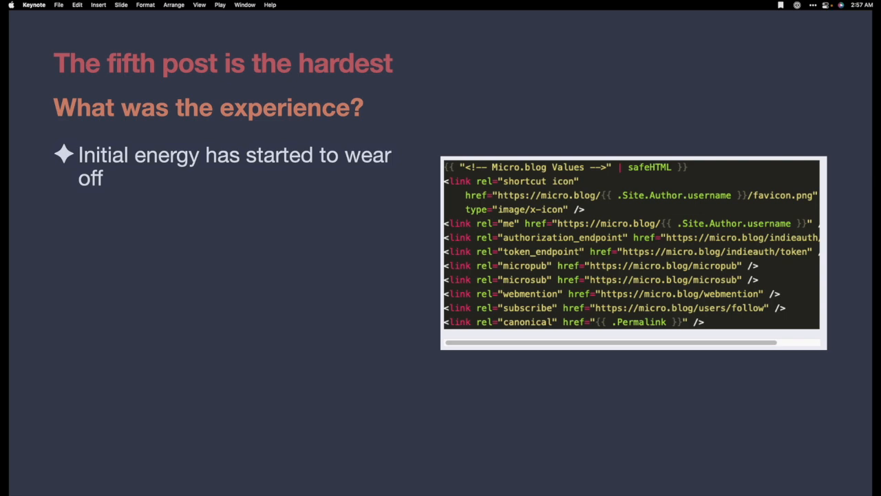
{"action": "mouse_move", "coordinate": [395, 256]}
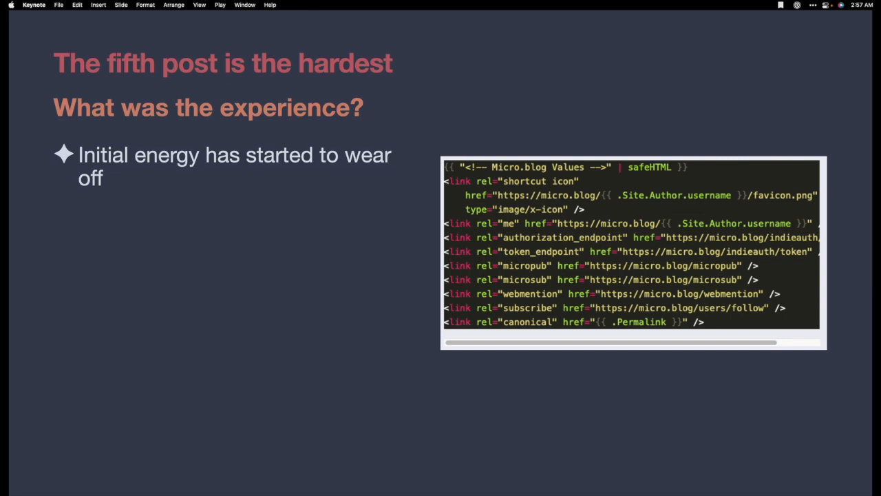
{"action": "mouse_move", "coordinate": [394, 256]}
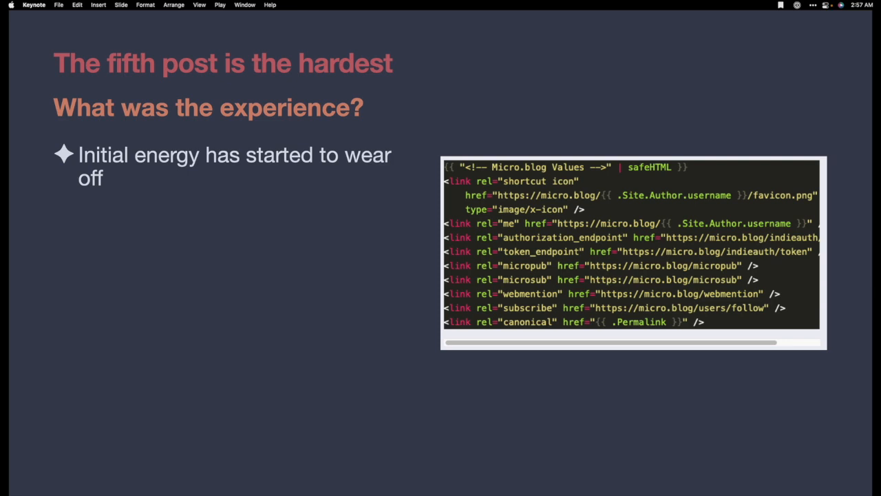
{"action": "mouse_move", "coordinate": [398, 257]}
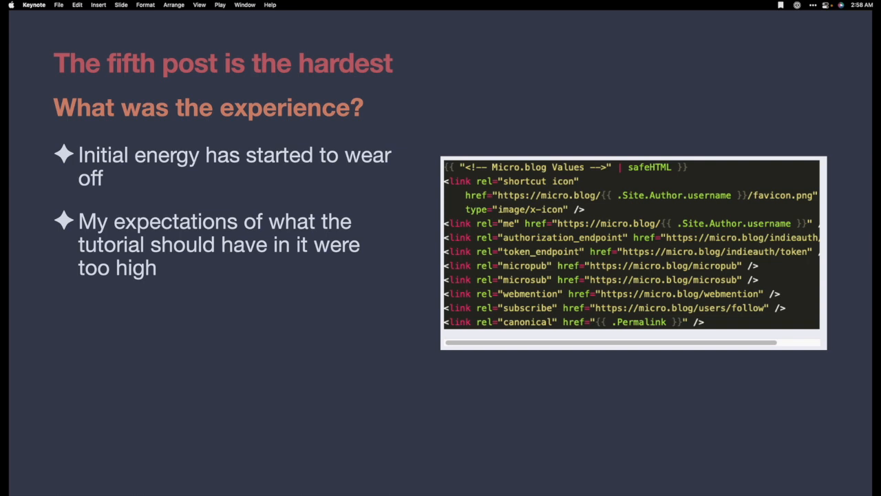
{"action": "mouse_move", "coordinate": [376, 262]}
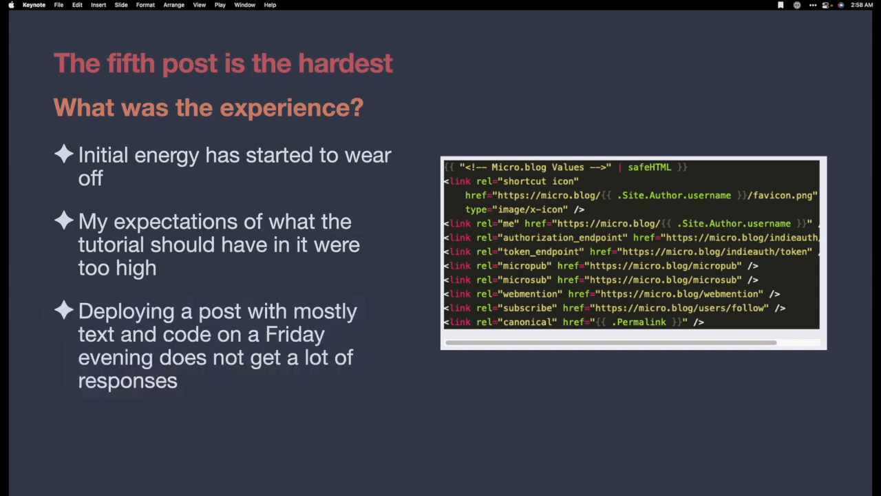
{"action": "mouse_move", "coordinate": [375, 261]}
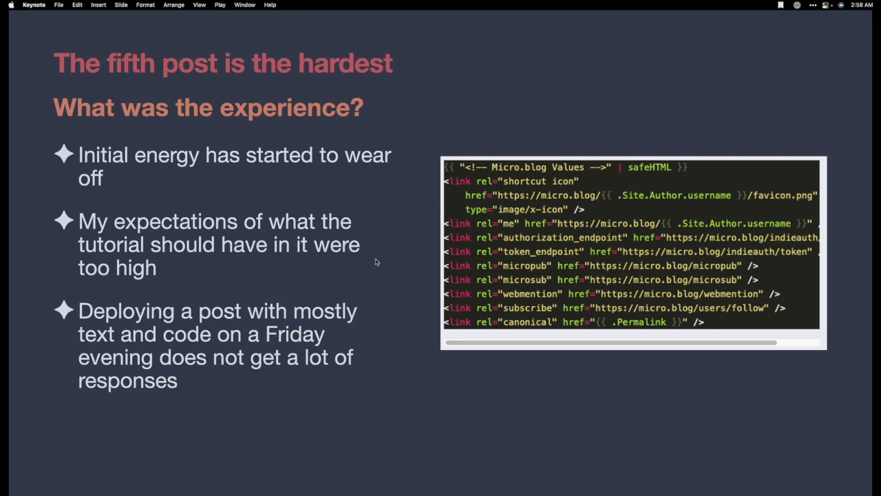